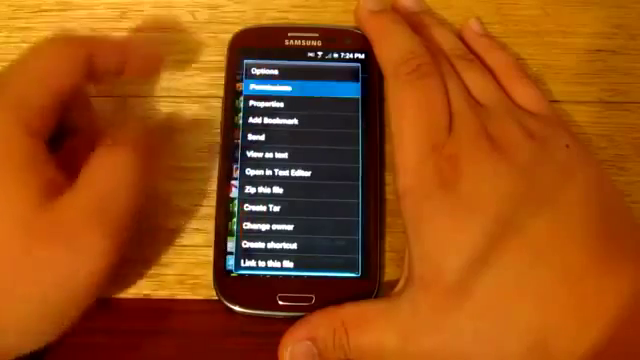
# Bring up the Permissions dialog for the selected system app file from the long-press menu
pyautogui.click(272, 92)
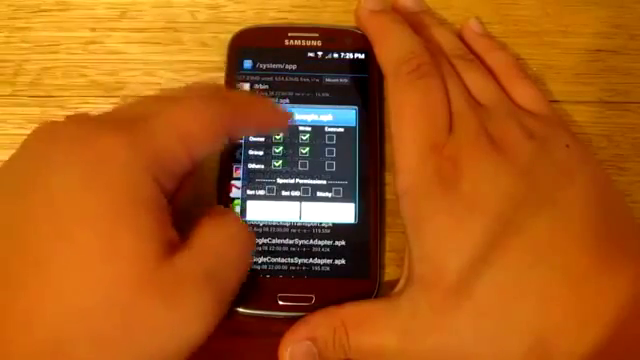